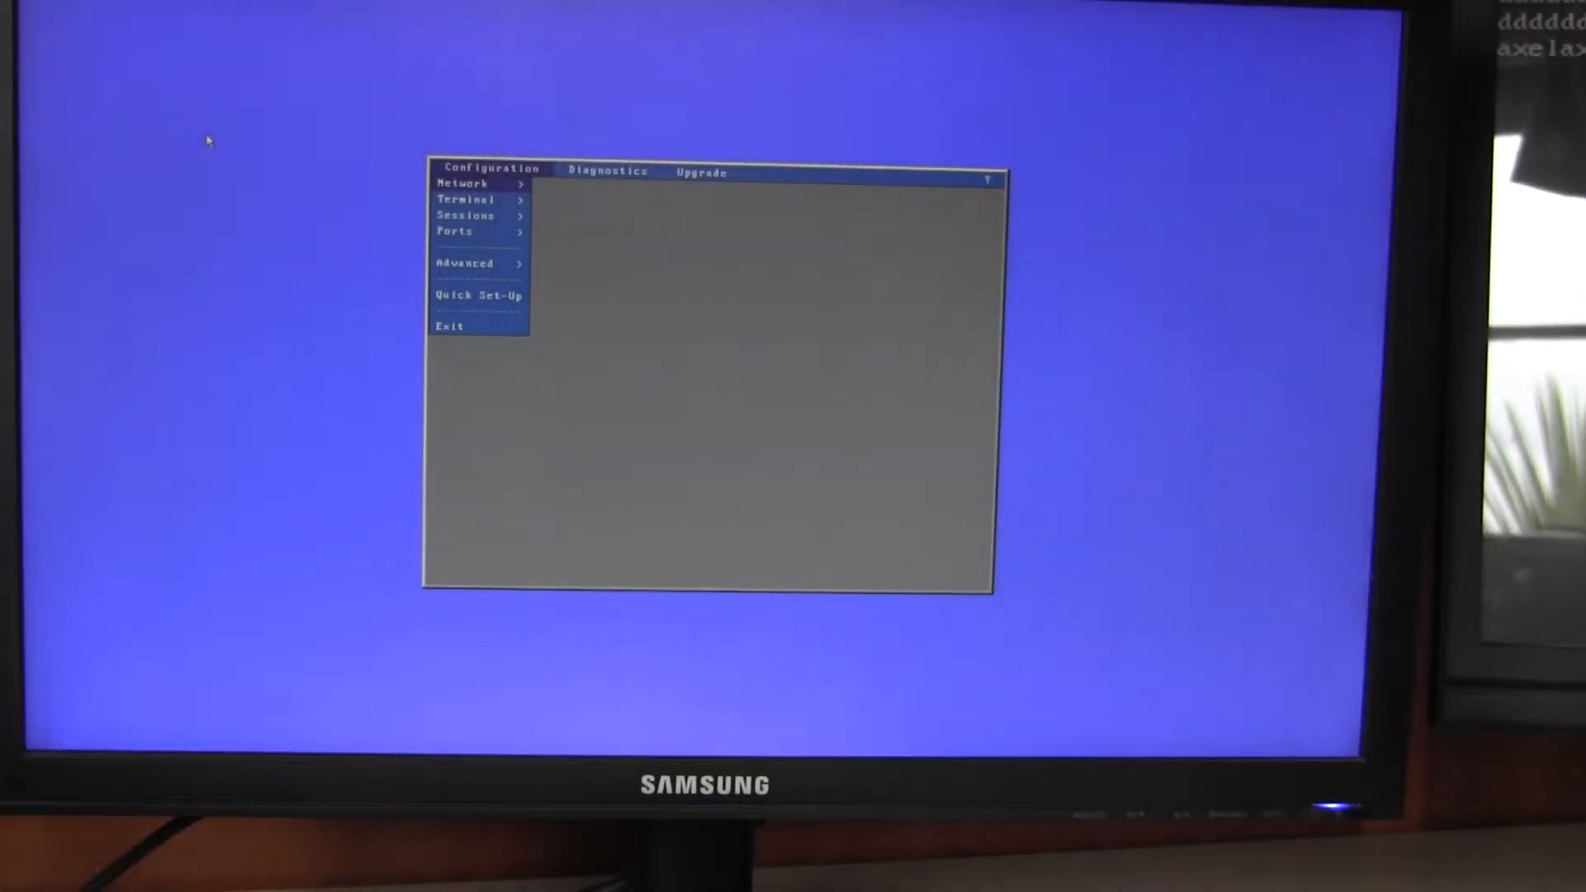
Step: Reach the Usb1 logical port settings under Configuration > Ports > USB Logical Ports
left_click(606, 170)
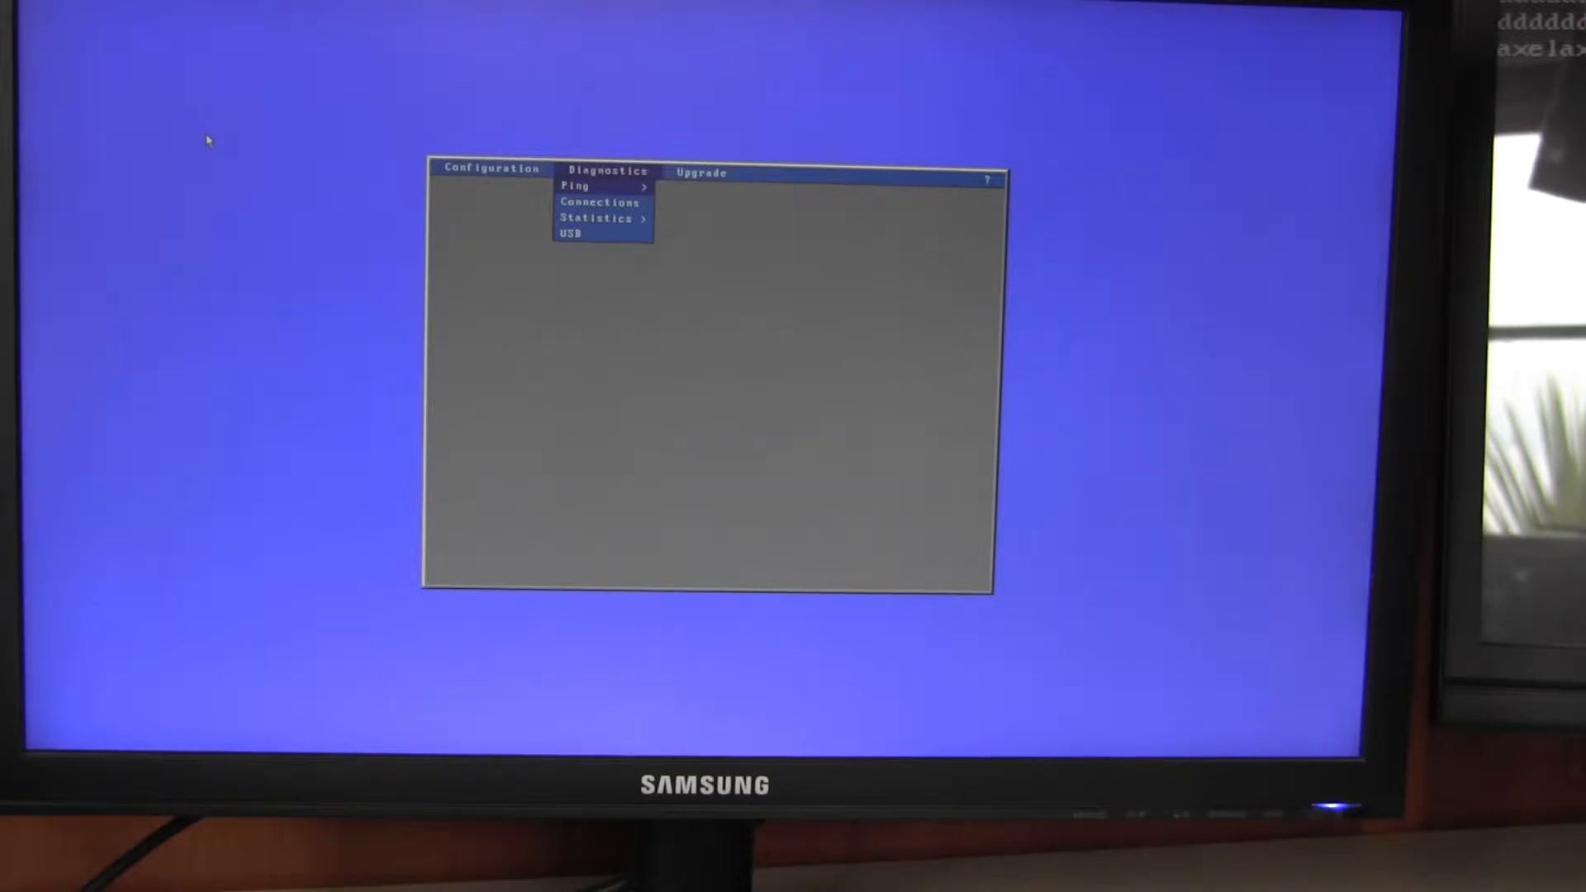
left_click(568, 233)
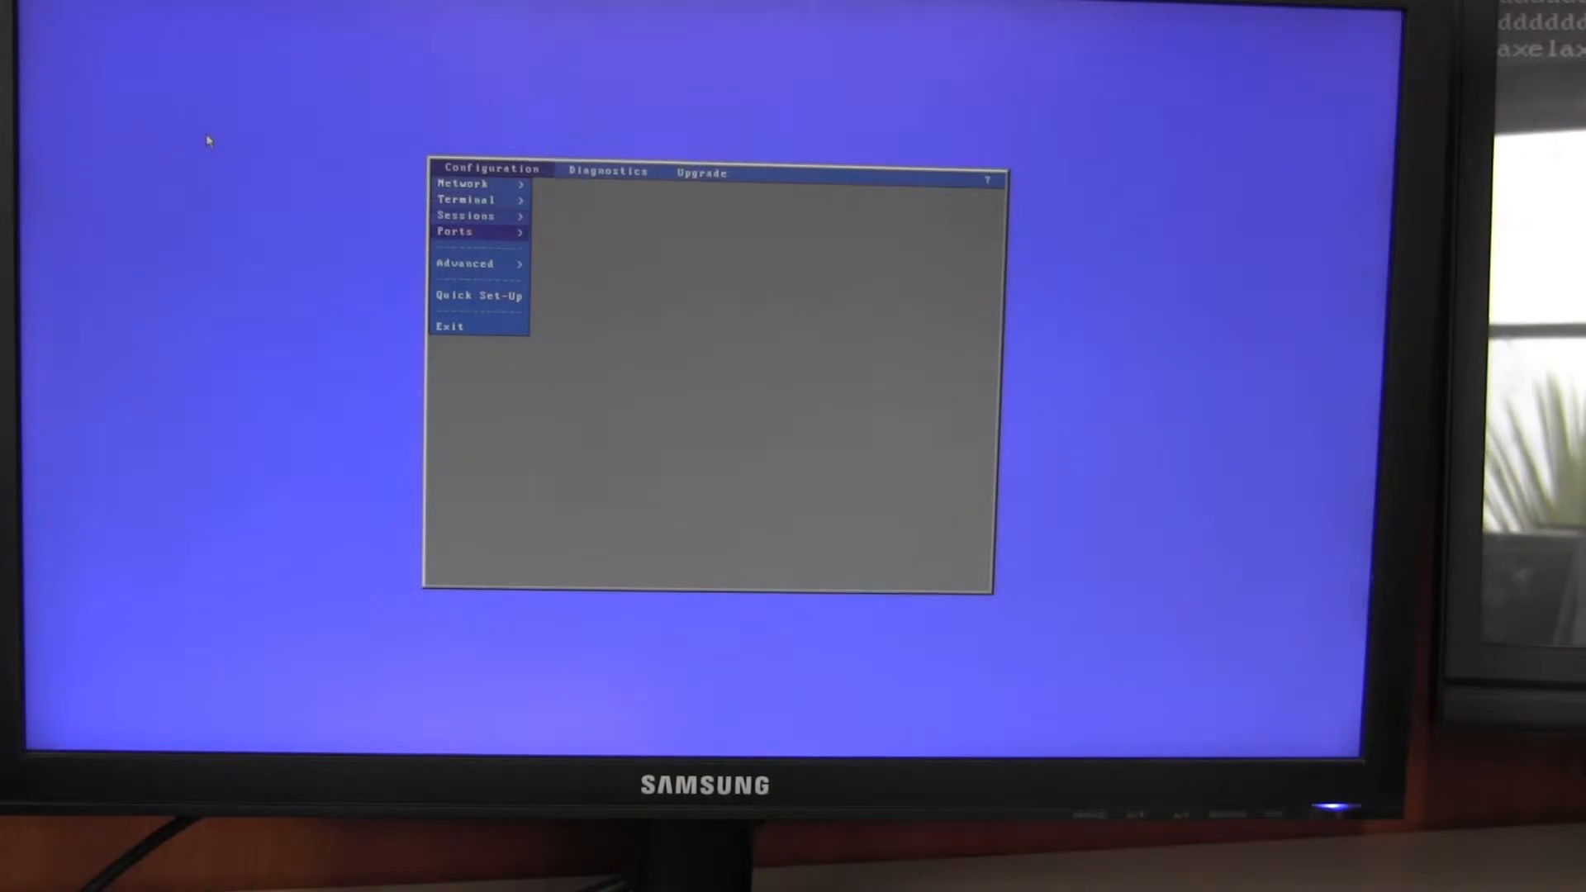
left_click(456, 232)
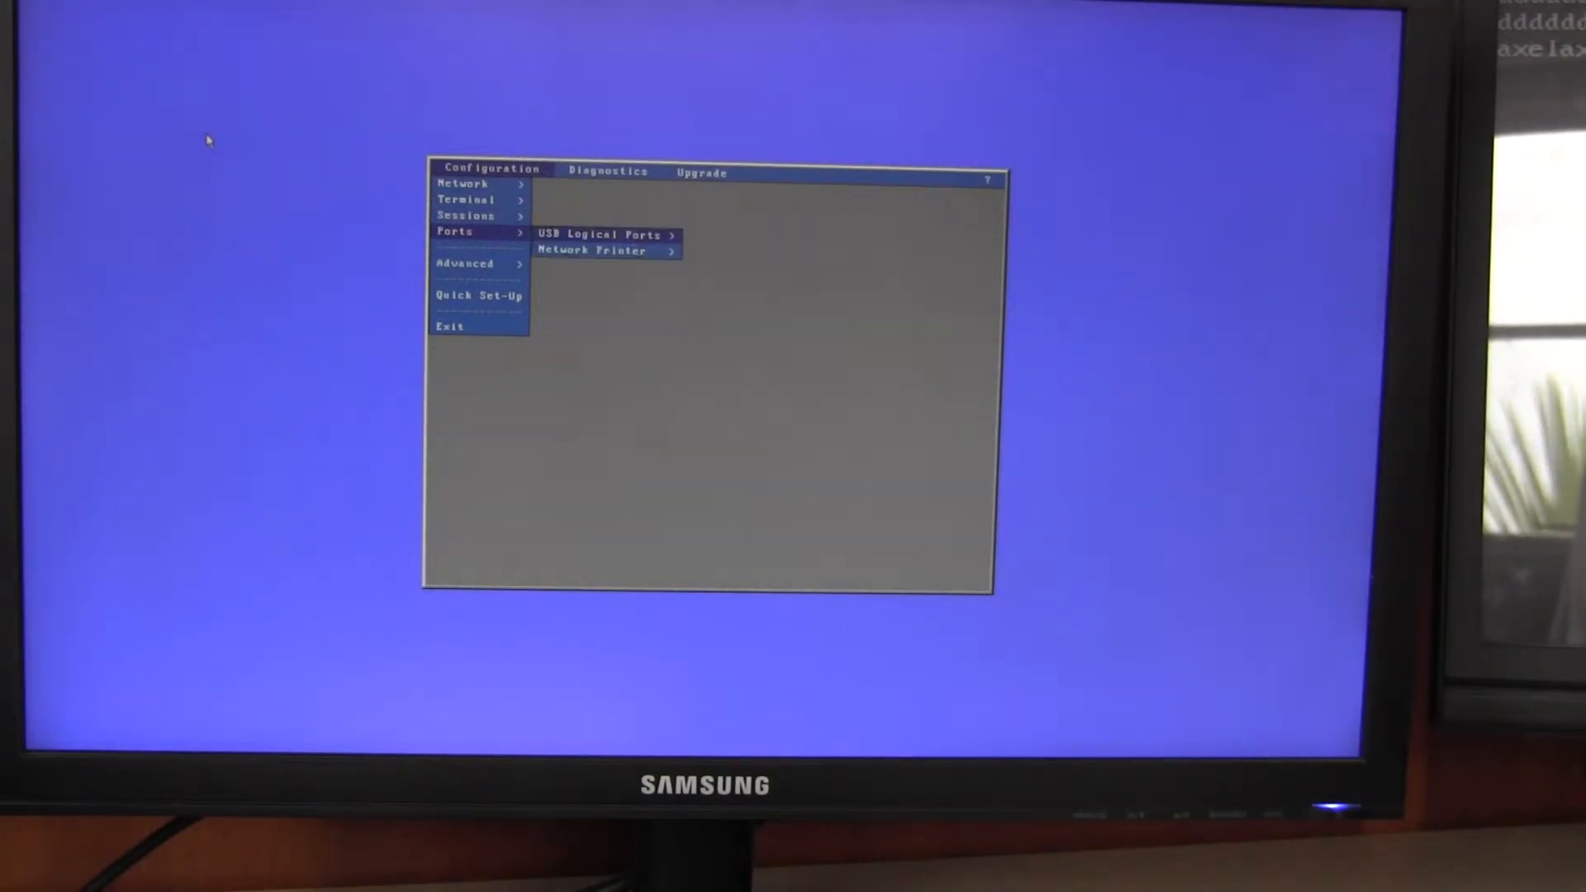
left_click(602, 235)
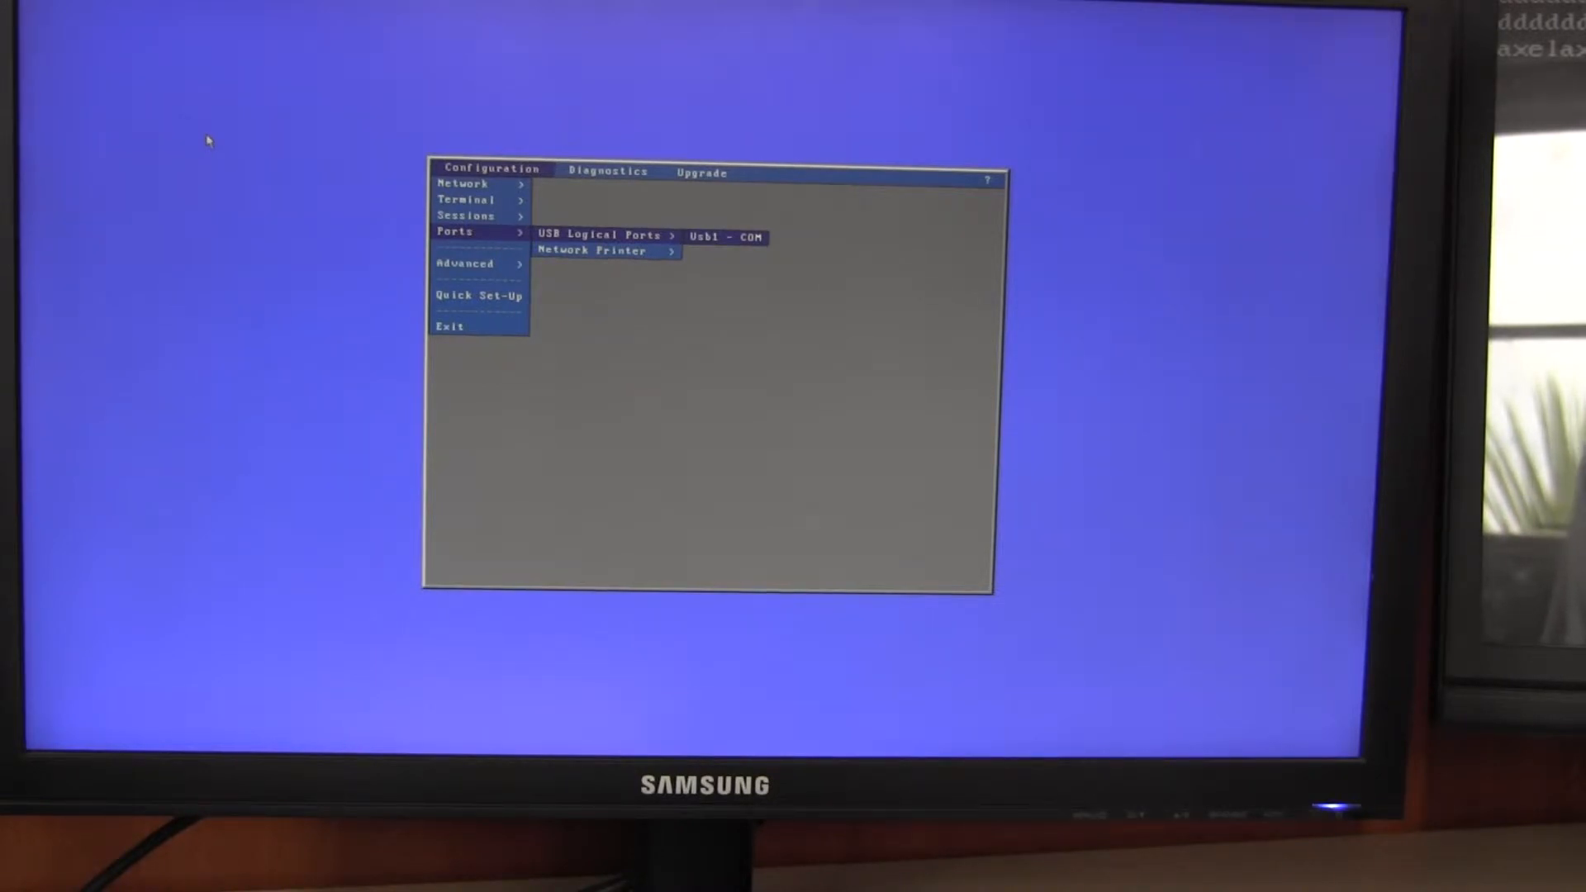
left_click(727, 236)
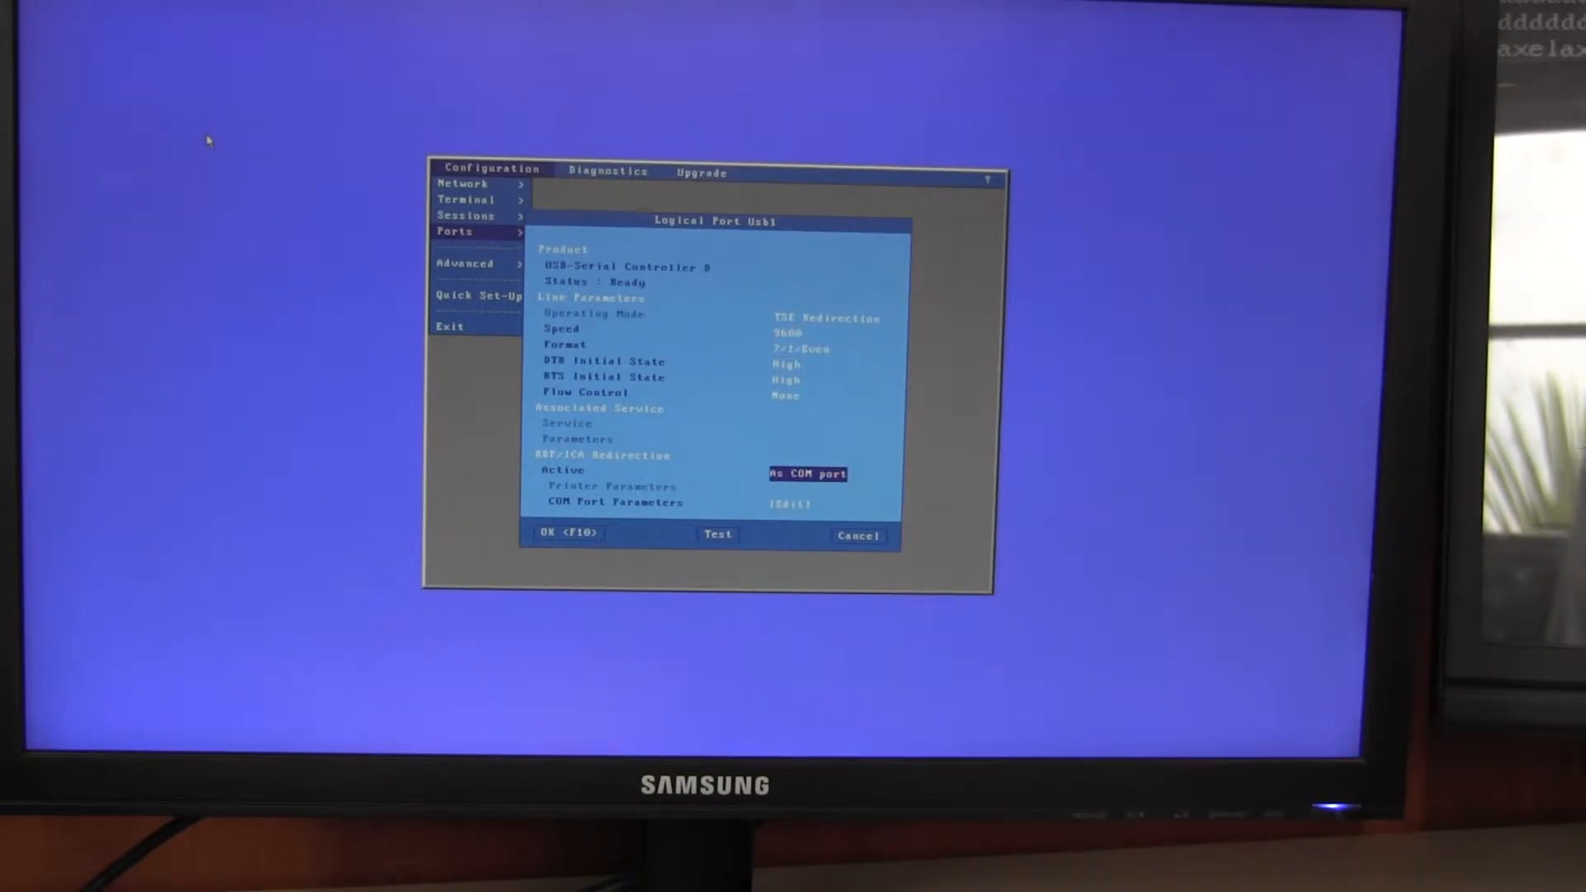
Step: Set Usb1's RDP/ICA Redirection Active to 'As COM port'
left_click(808, 474)
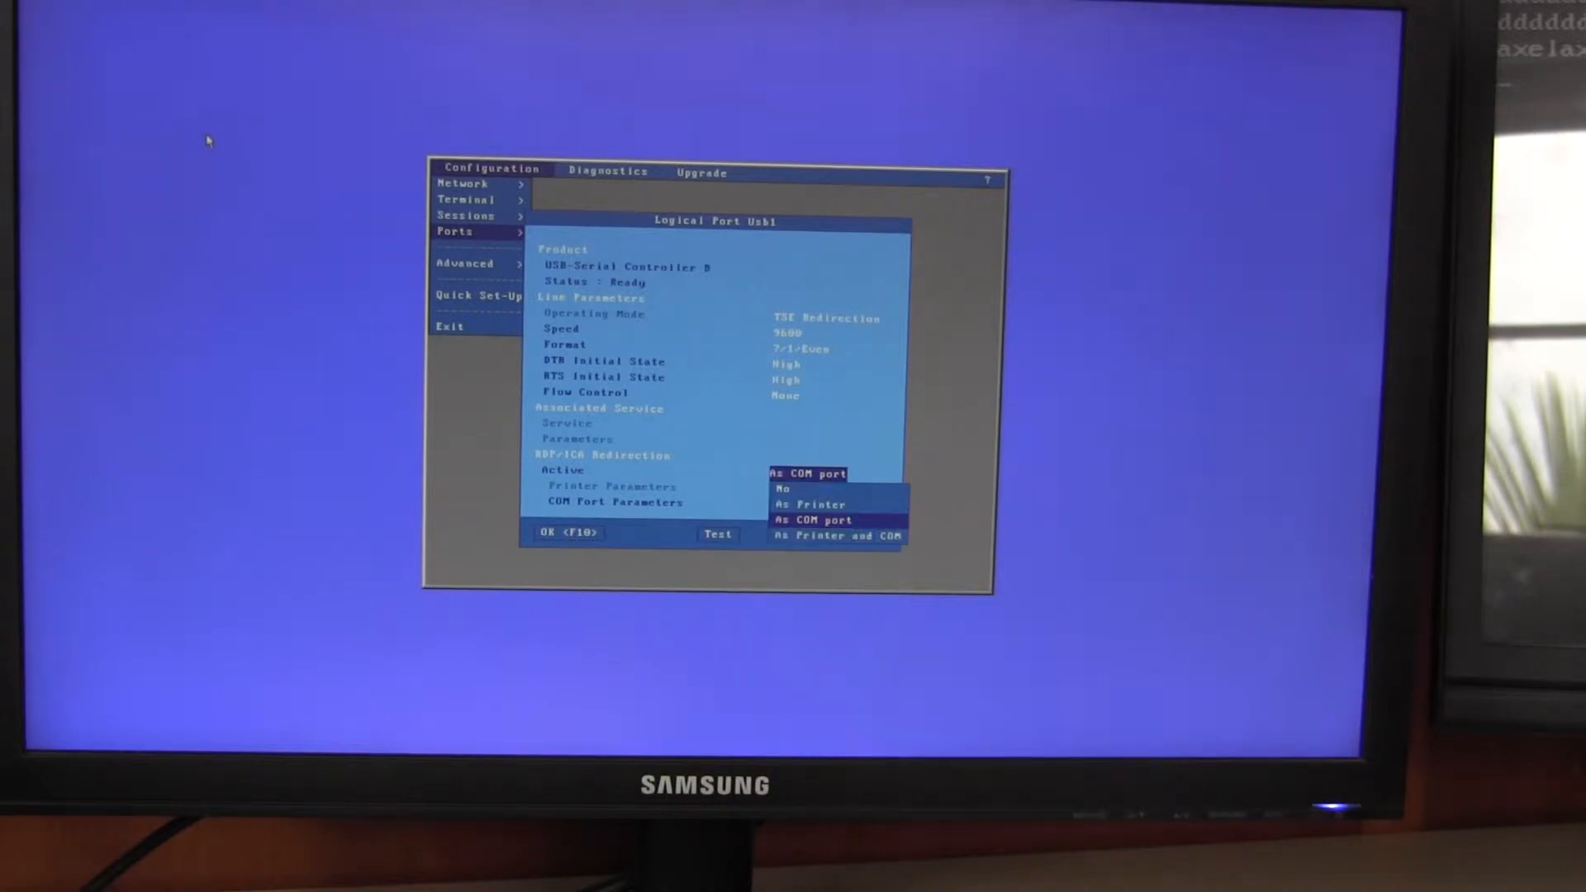
left_click(815, 520)
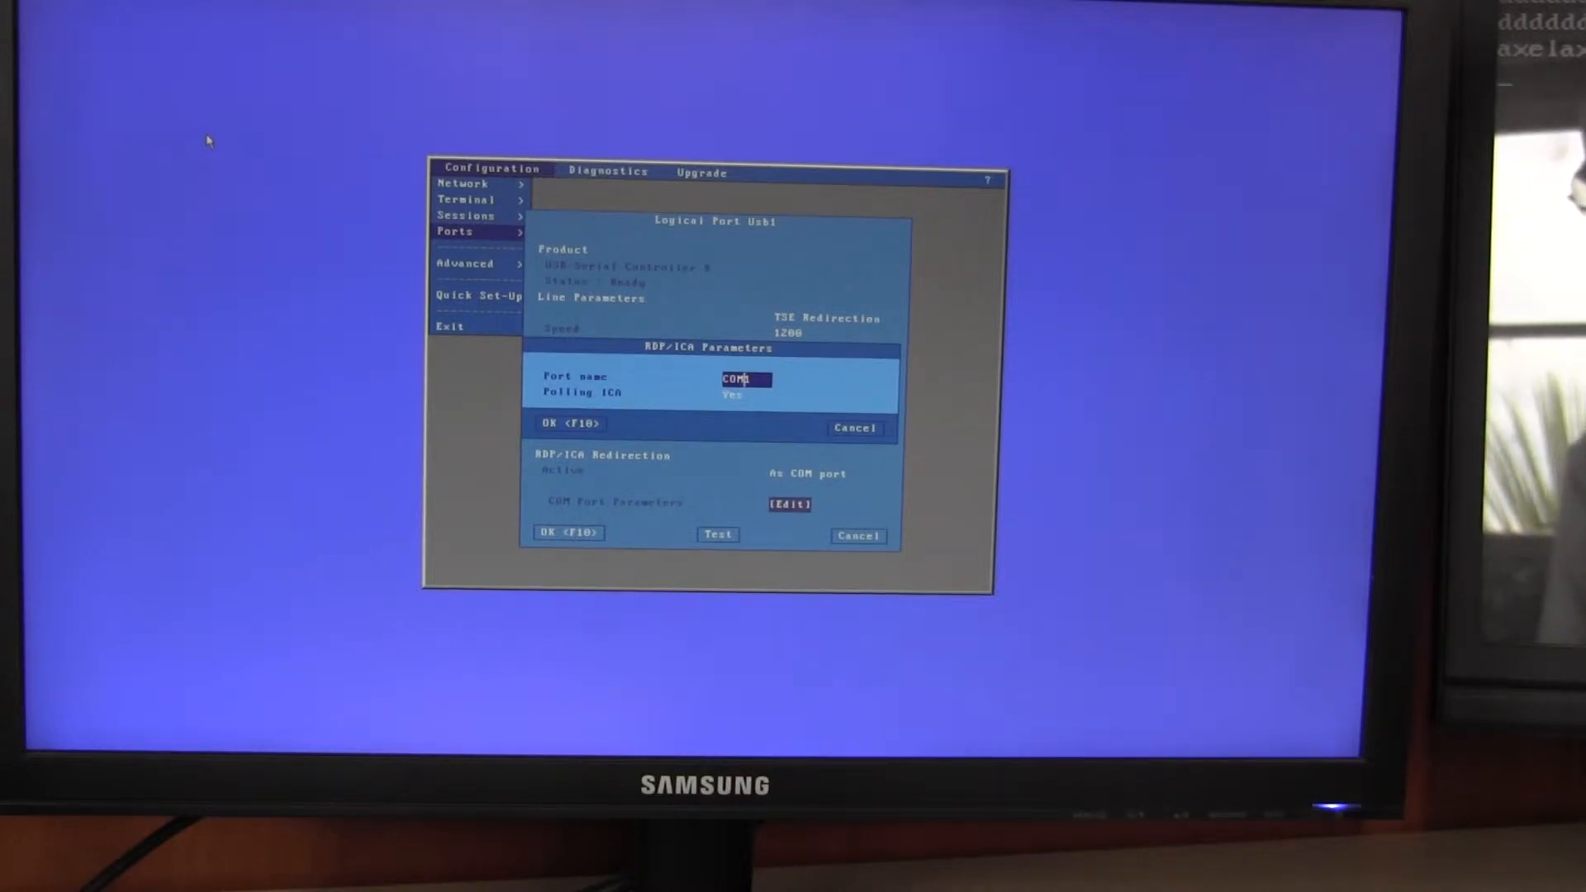
Step: Name the redirected Usb1 port COM1 and confirm both port dialogs
type("1")
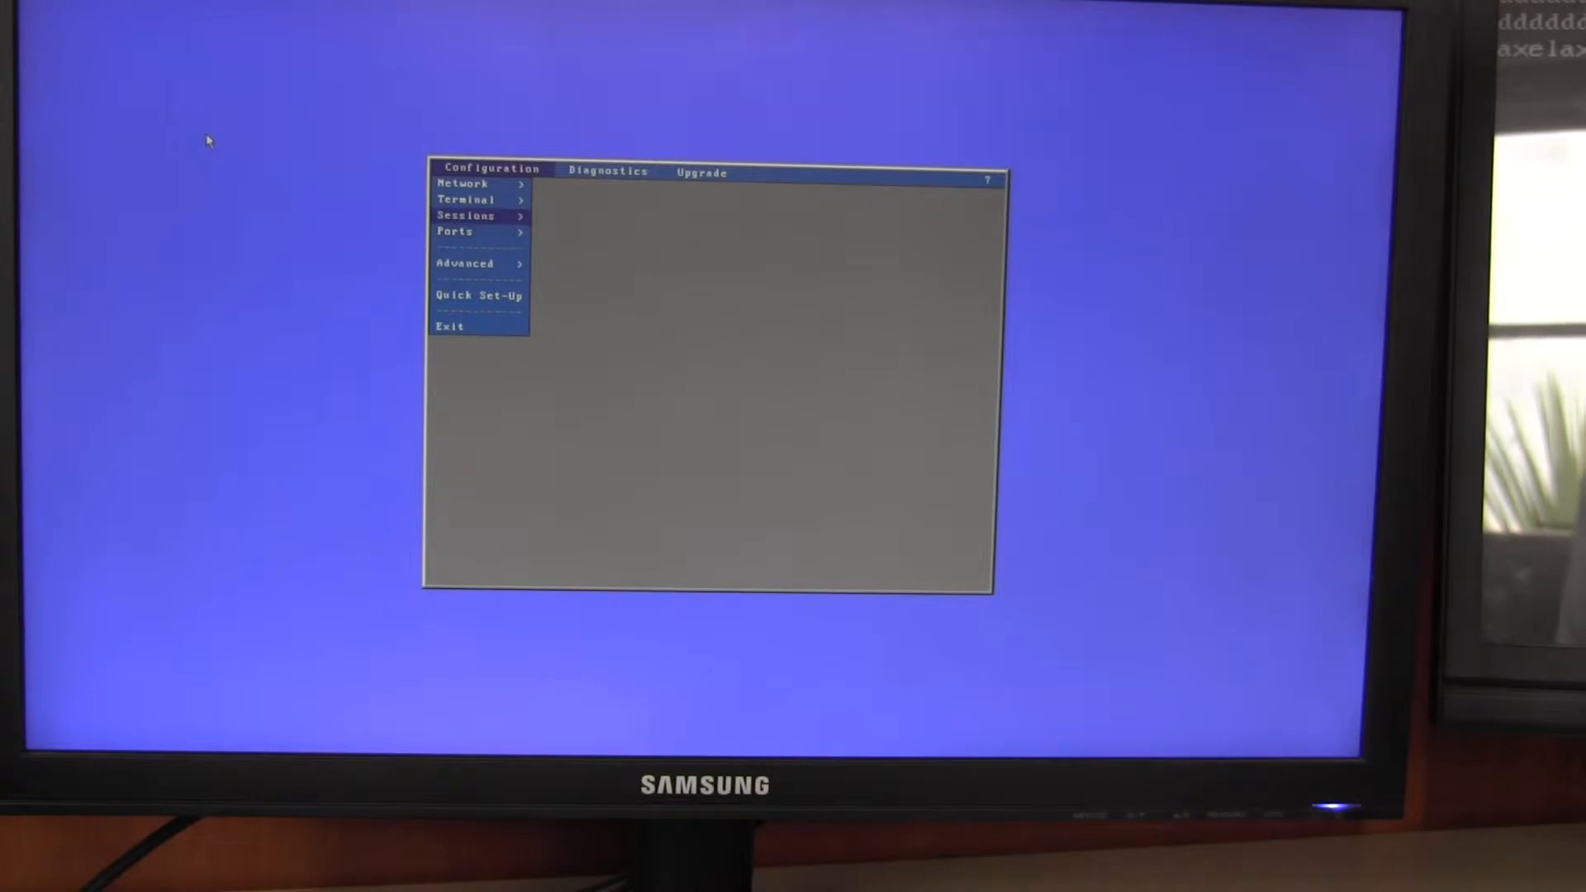
Step: Reach Session 1's Redirected Resources settings from Configuration > Sessions
left_click(466, 215)
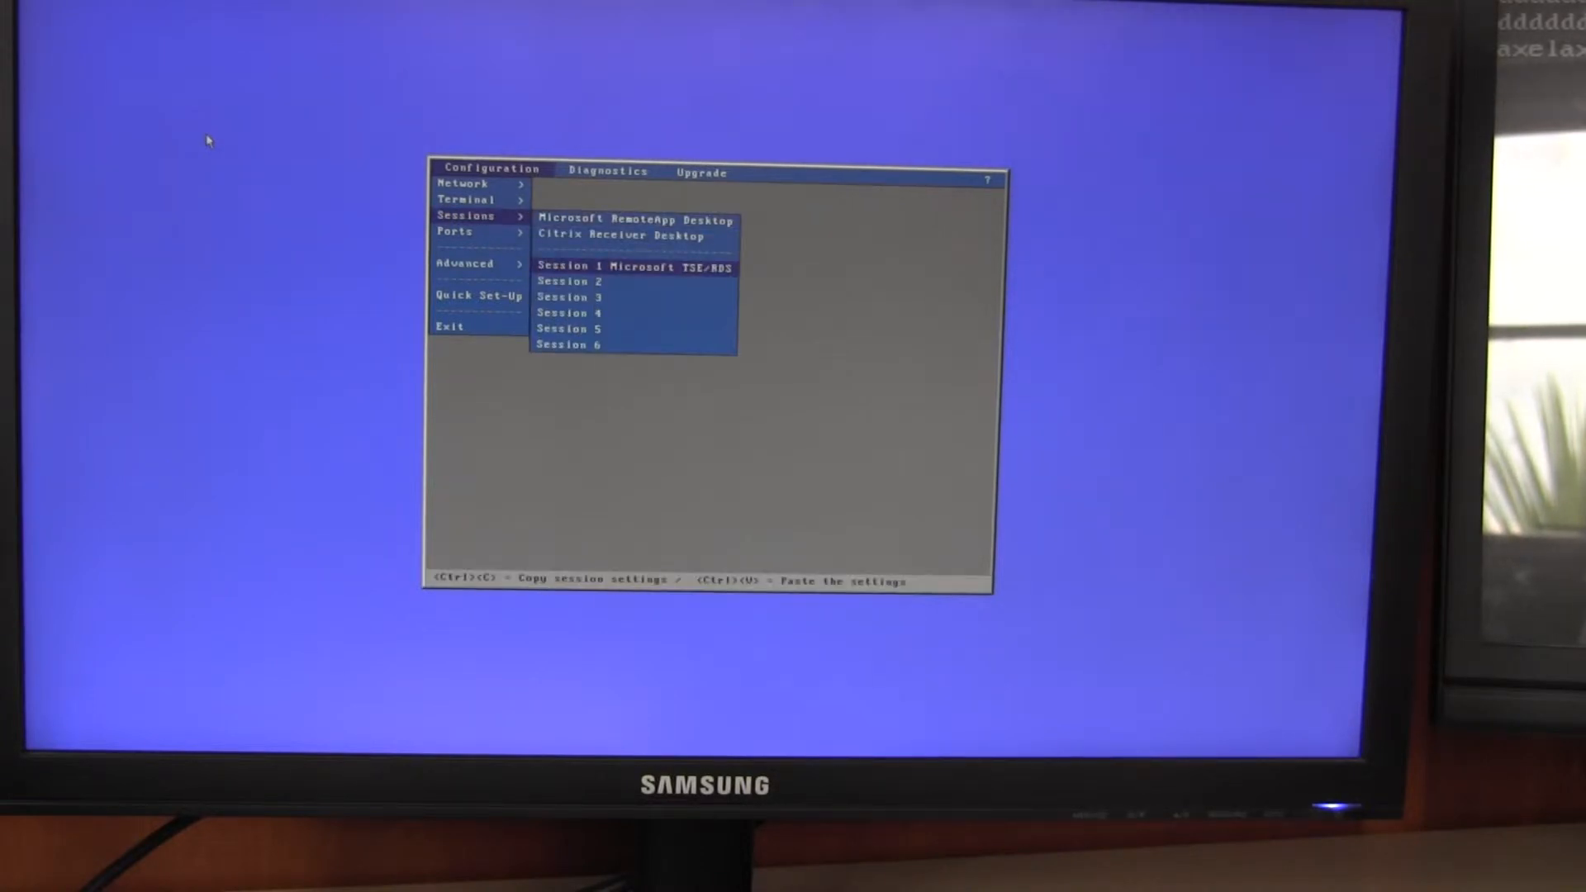
left_click(634, 266)
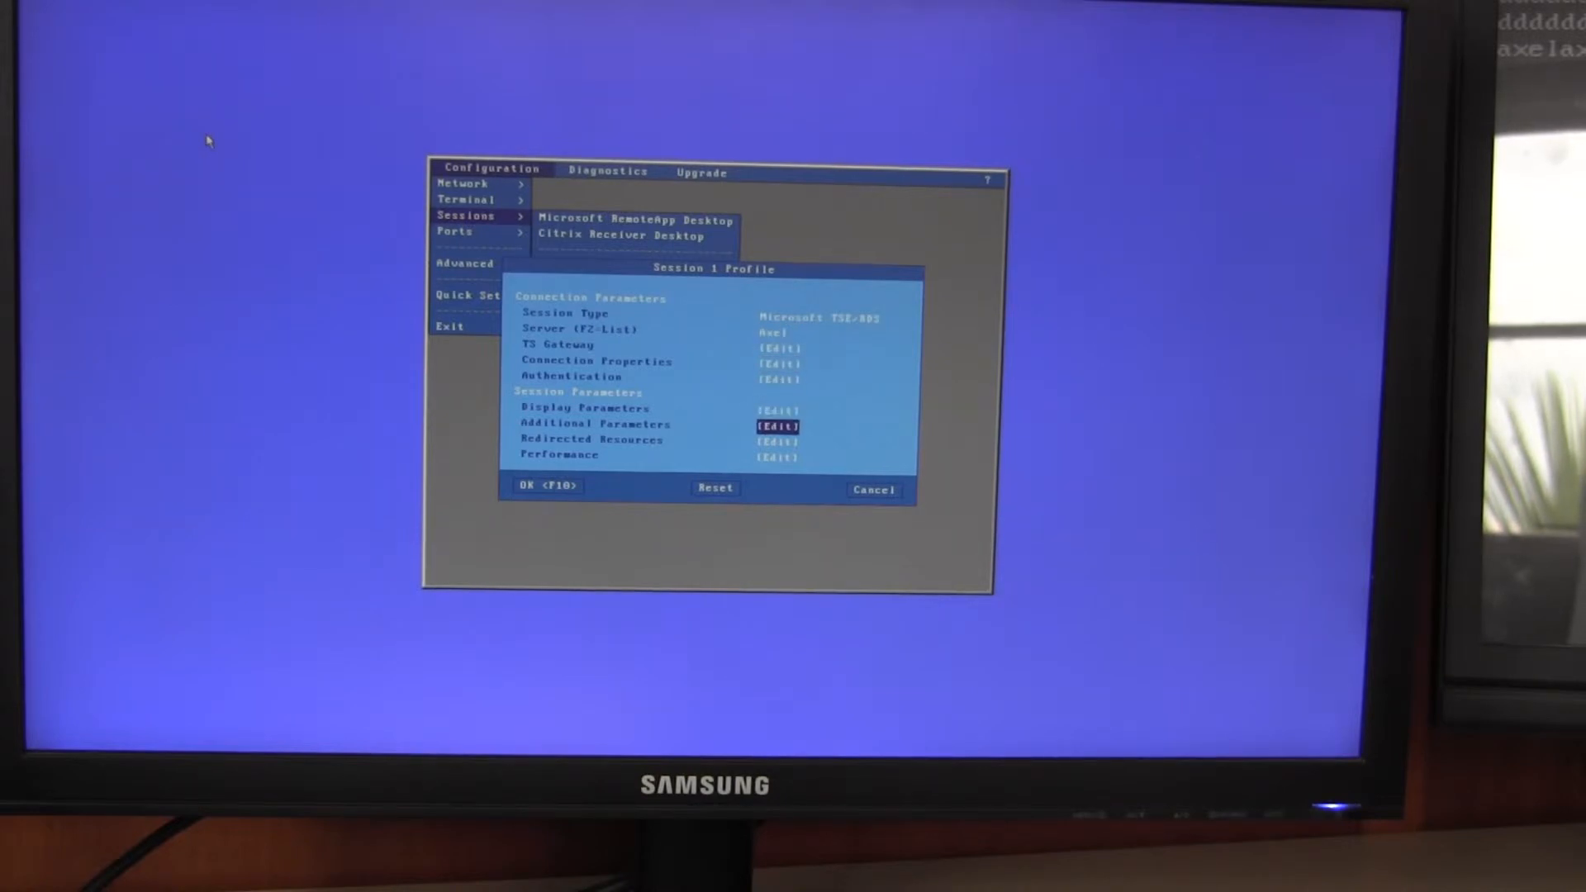
left_click(776, 441)
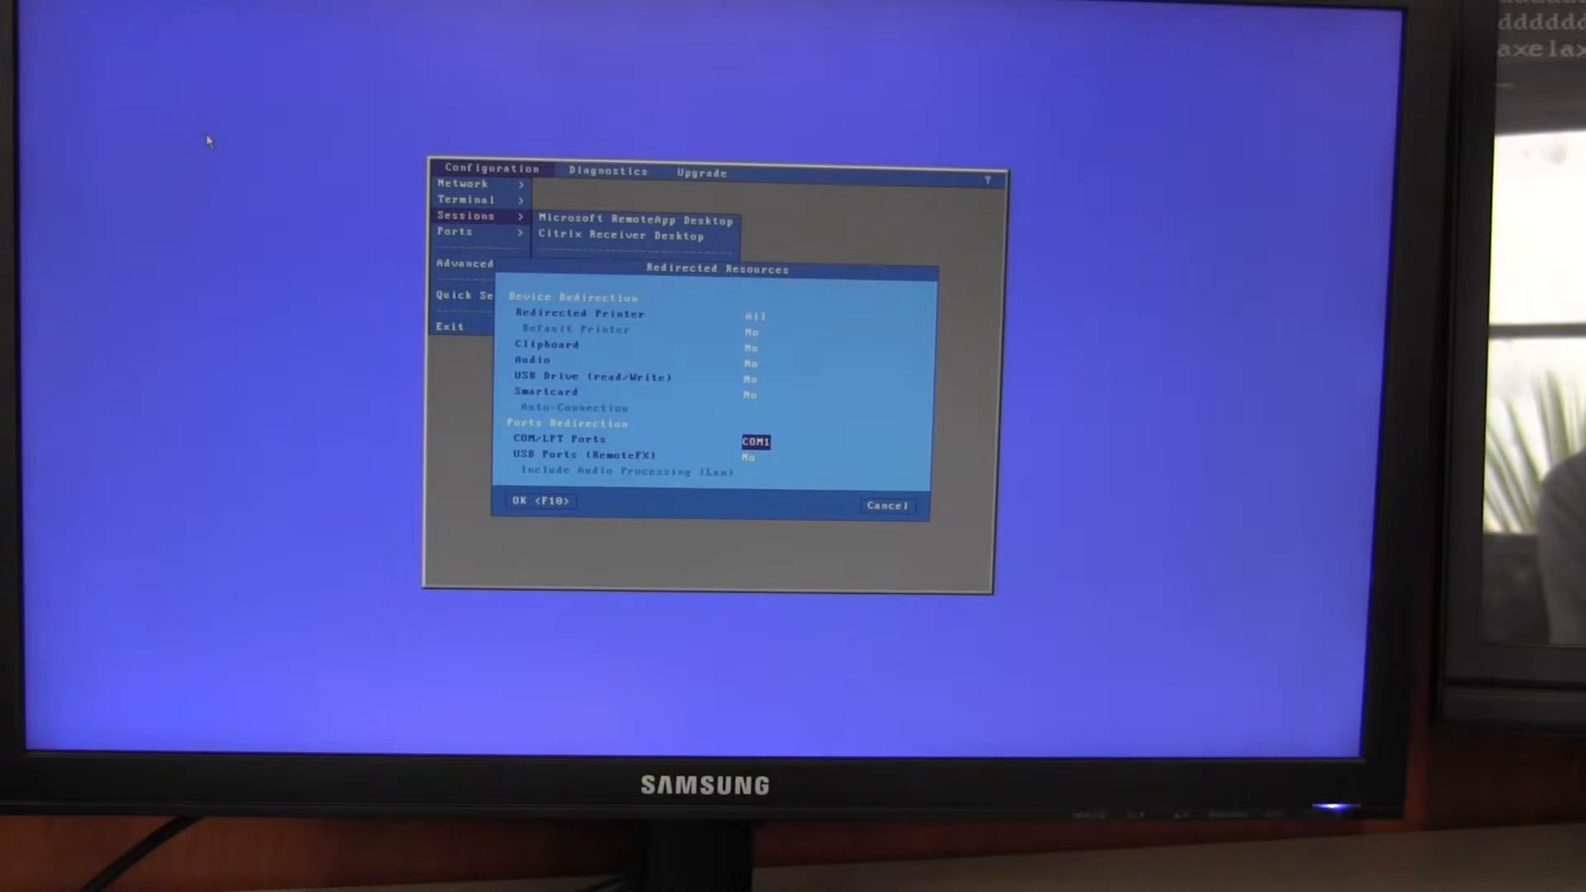
Step: Set Session 1's COM/LPT Ports redirection to COM1 (Usb1)
left_click(755, 442)
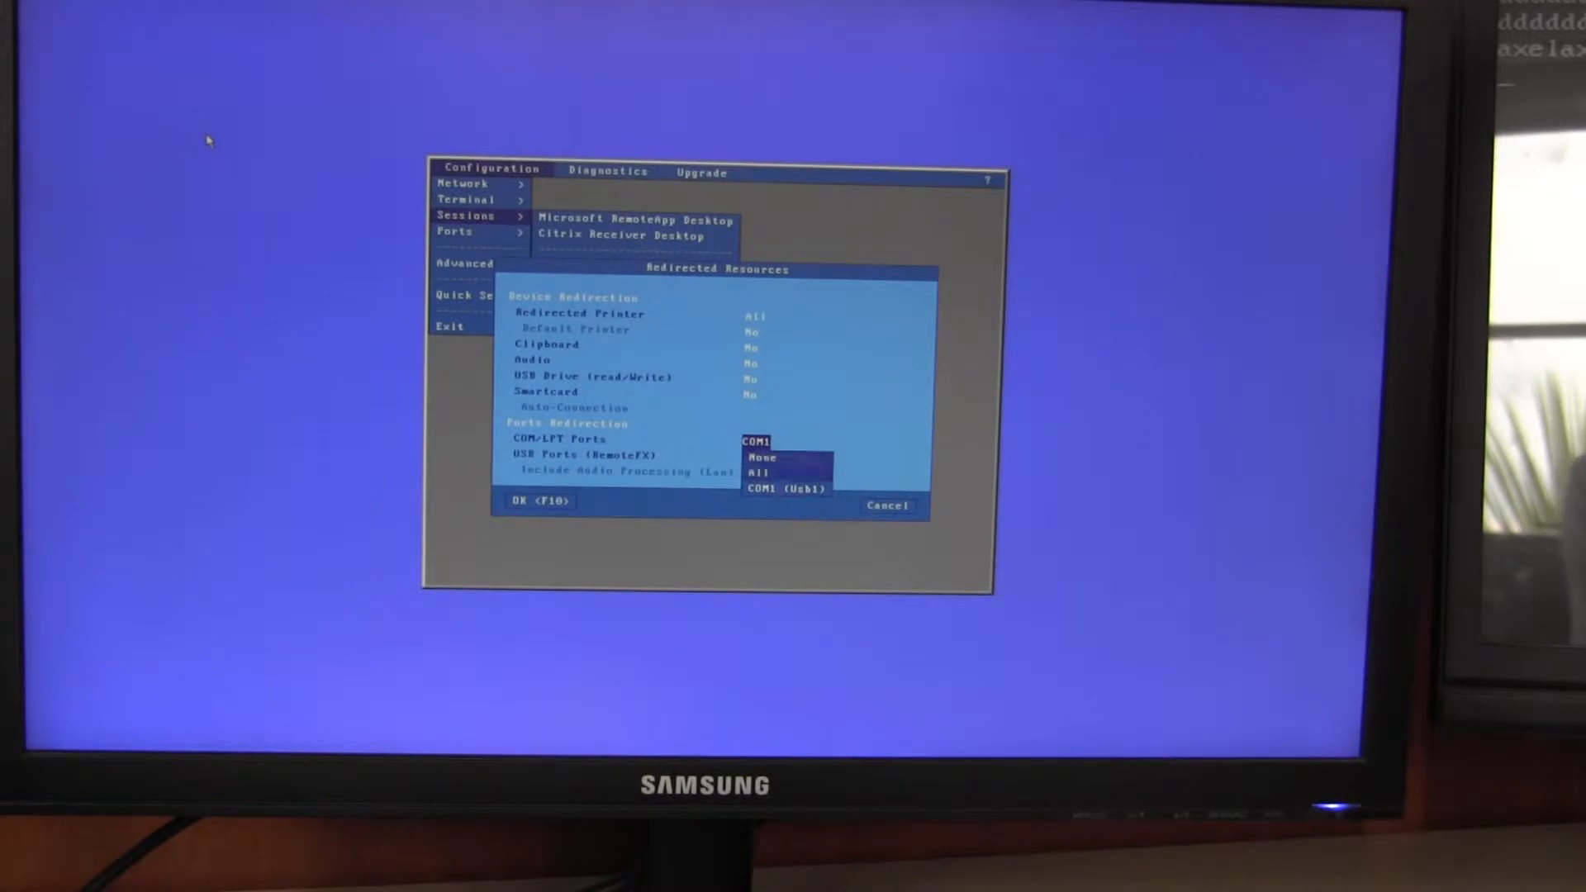
left_click(787, 489)
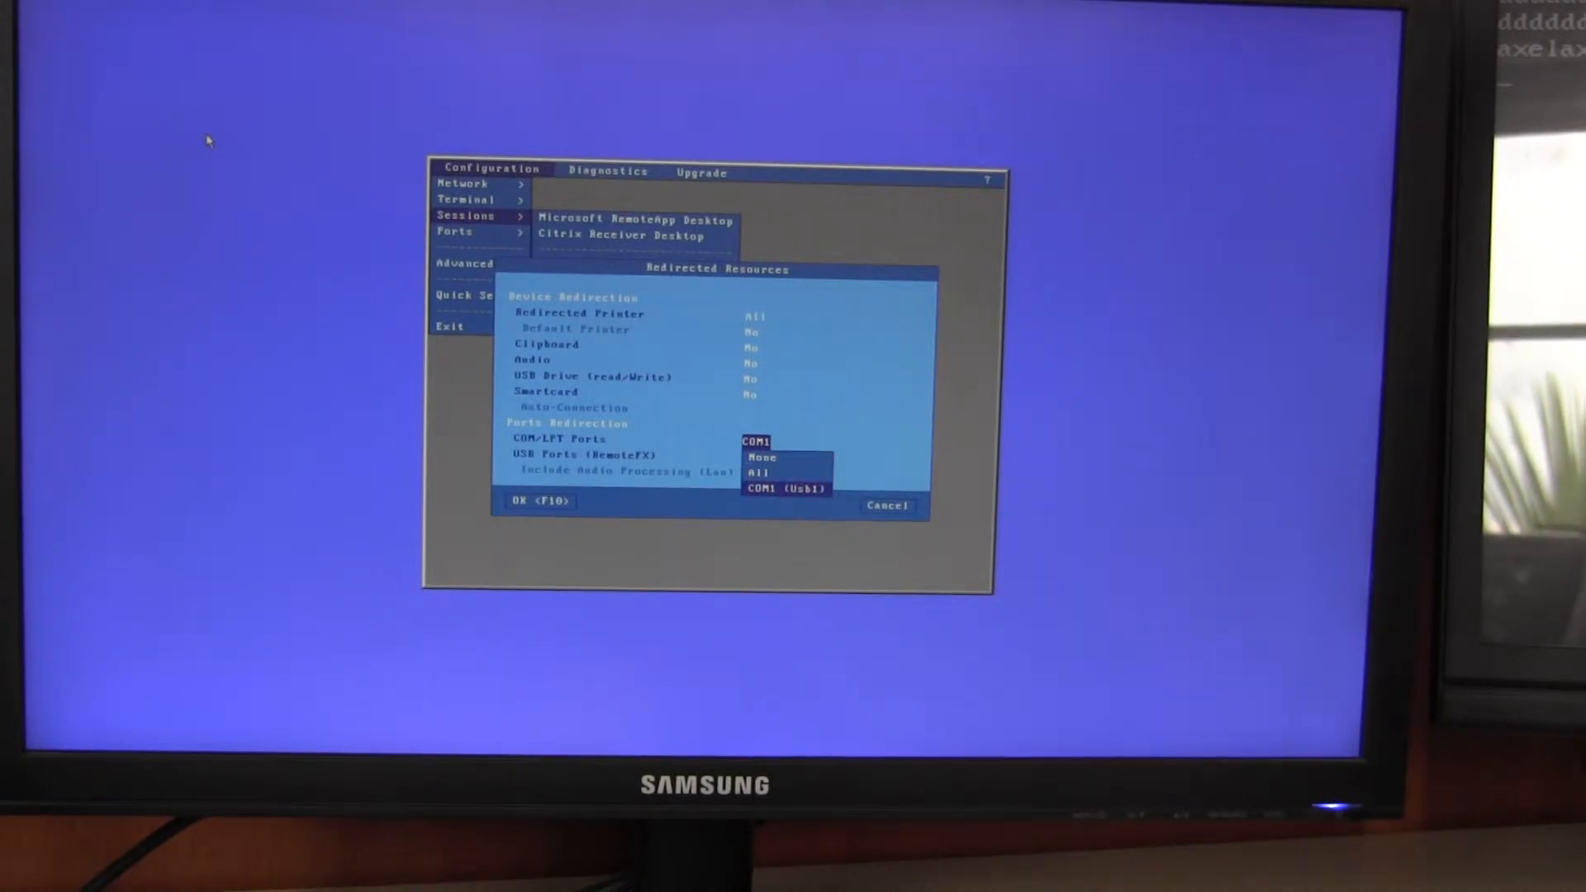